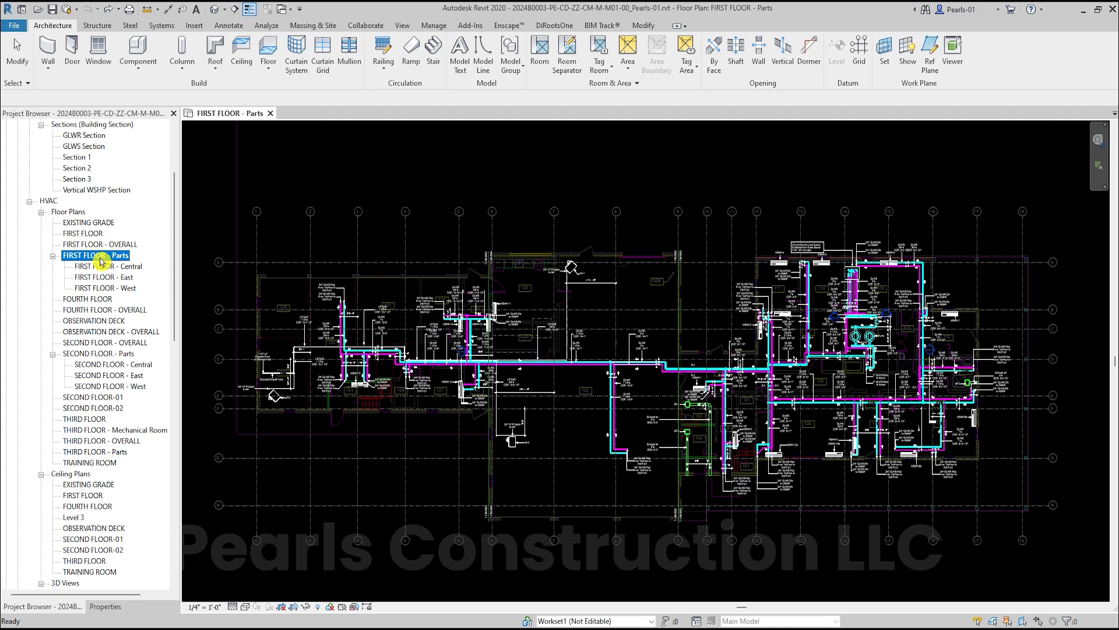
Step: Duplicate FIRST FLOOR - Parts without annotations, creating FIRST FLOOR - Parts Copy 1
{"action": "right_click", "coordinate": [98, 255]}
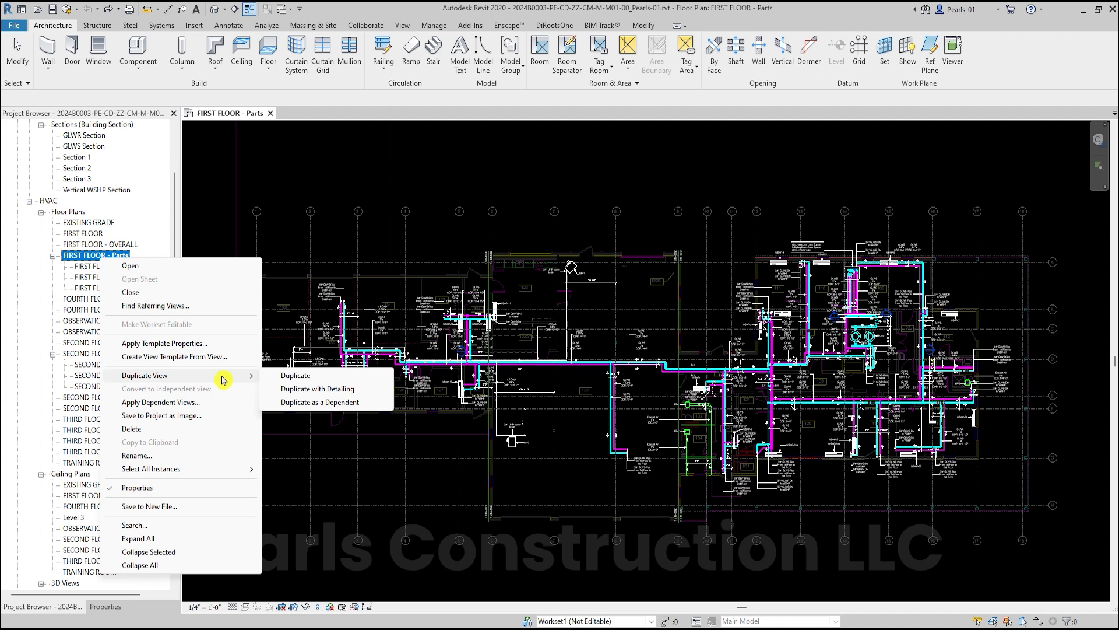
{"action": "mouse_move", "coordinate": [292, 374]}
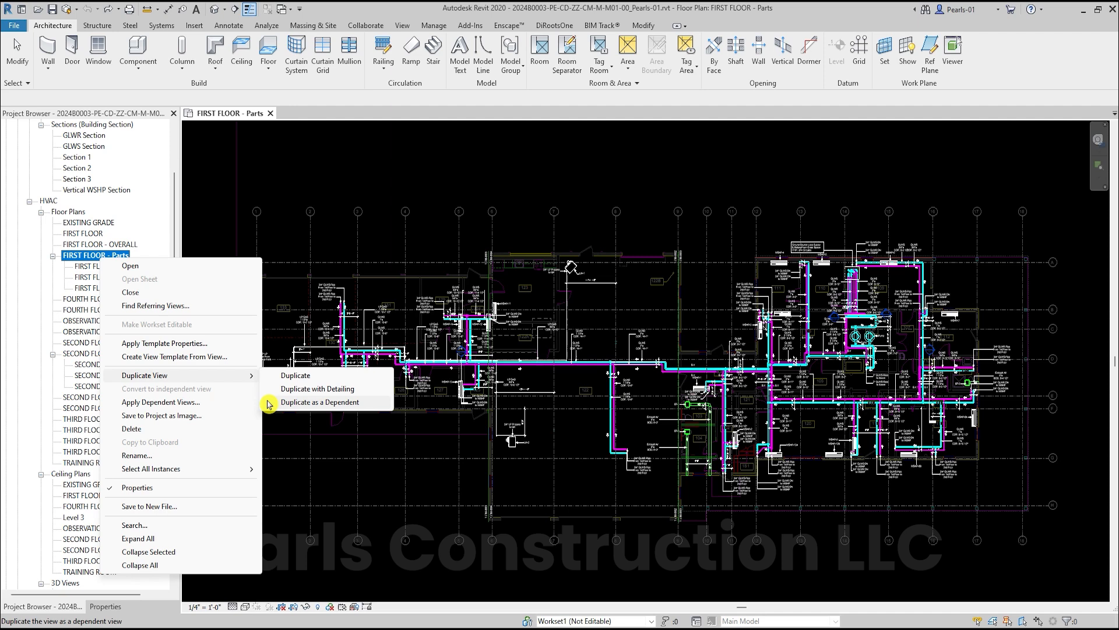
{"action": "left_click", "coordinate": [319, 403]}
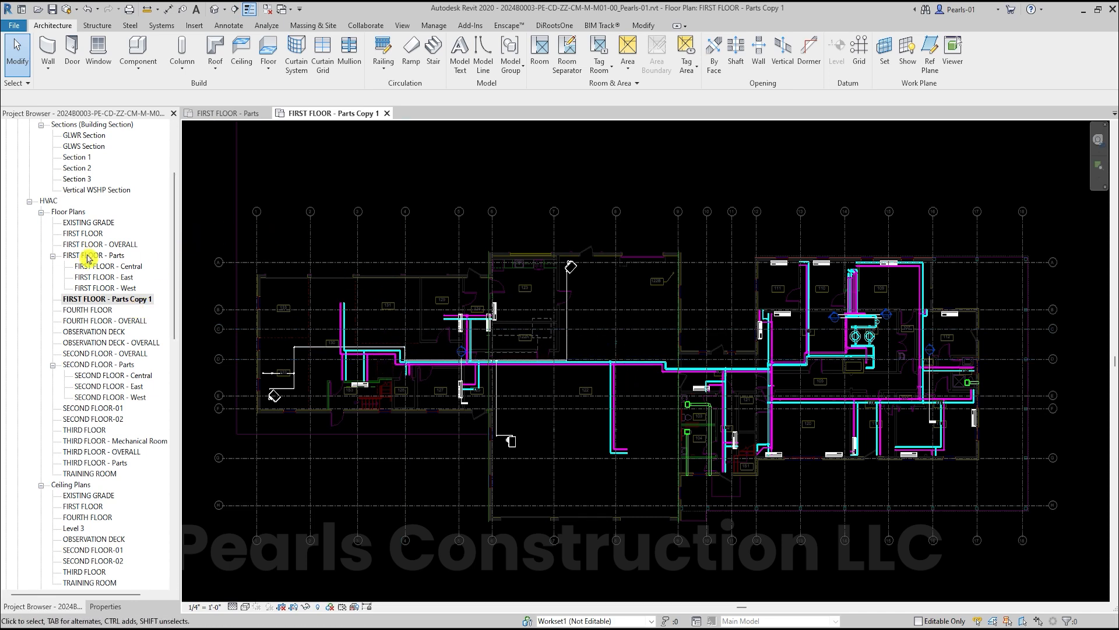
Step: Duplicate FIRST FLOOR - Parts with detailing, creating FIRST FLOOR - Parts Copy 2
{"action": "right_click", "coordinate": [91, 256]}
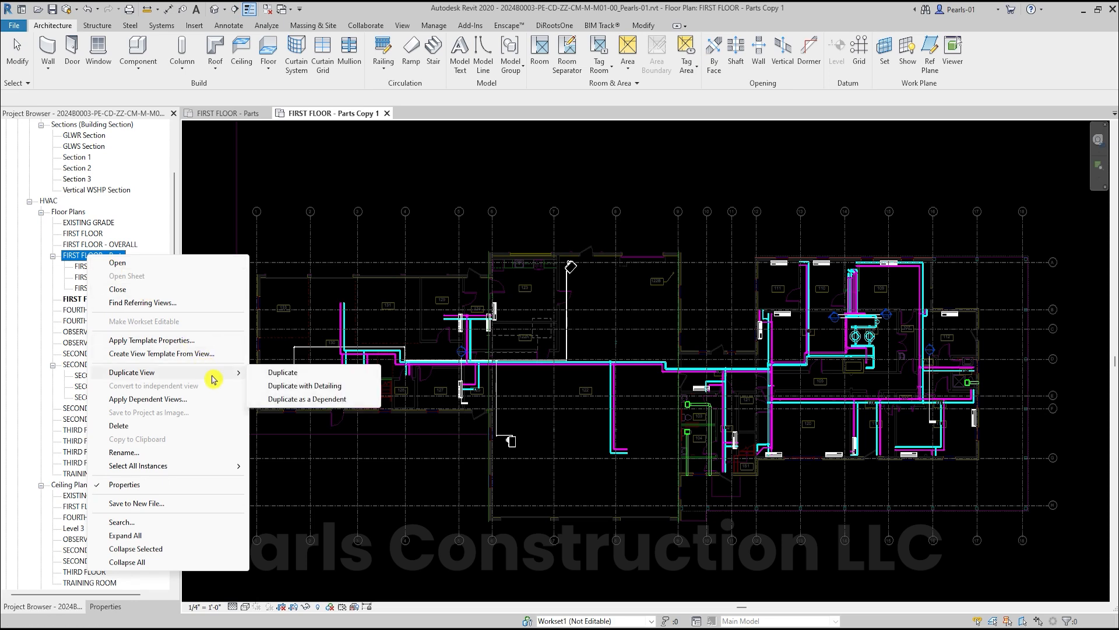
{"action": "left_click", "coordinate": [282, 372]}
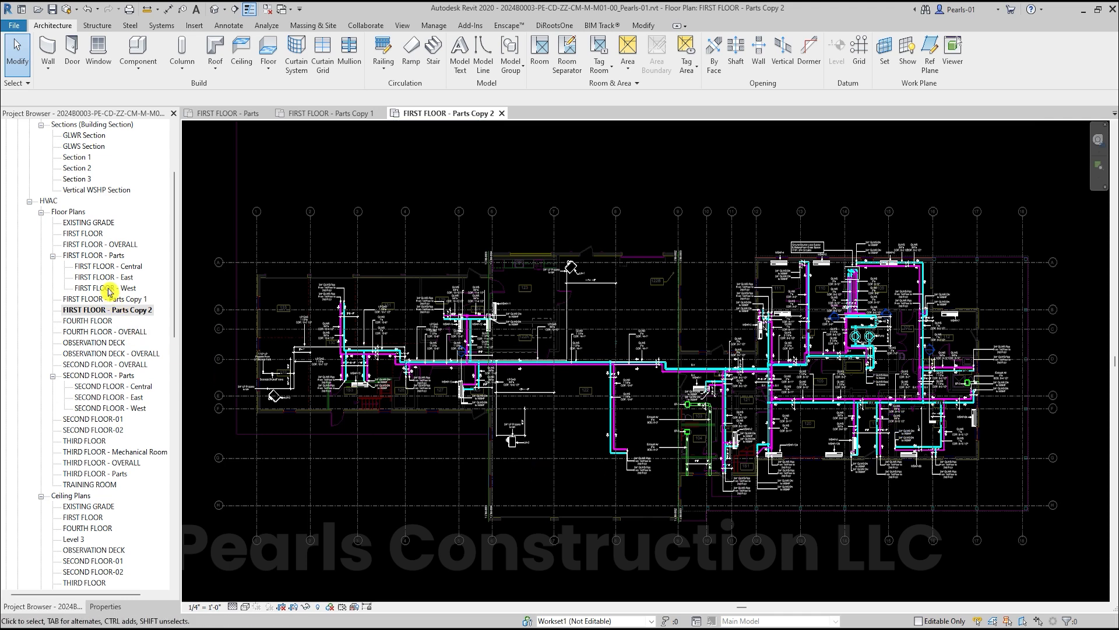
Step: Duplicate FIRST FLOOR - Parts as a dependent and switch to FIRST FLOOR - Parts - Dependent 1
{"action": "right_click", "coordinate": [93, 255]}
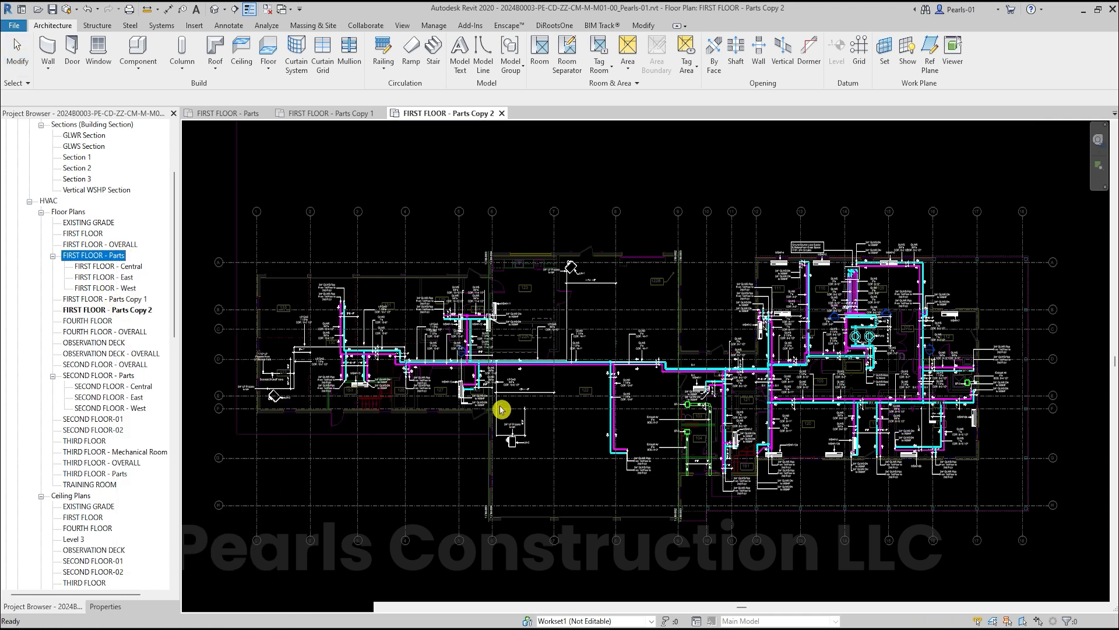
{"action": "double_click", "coordinate": [93, 256]}
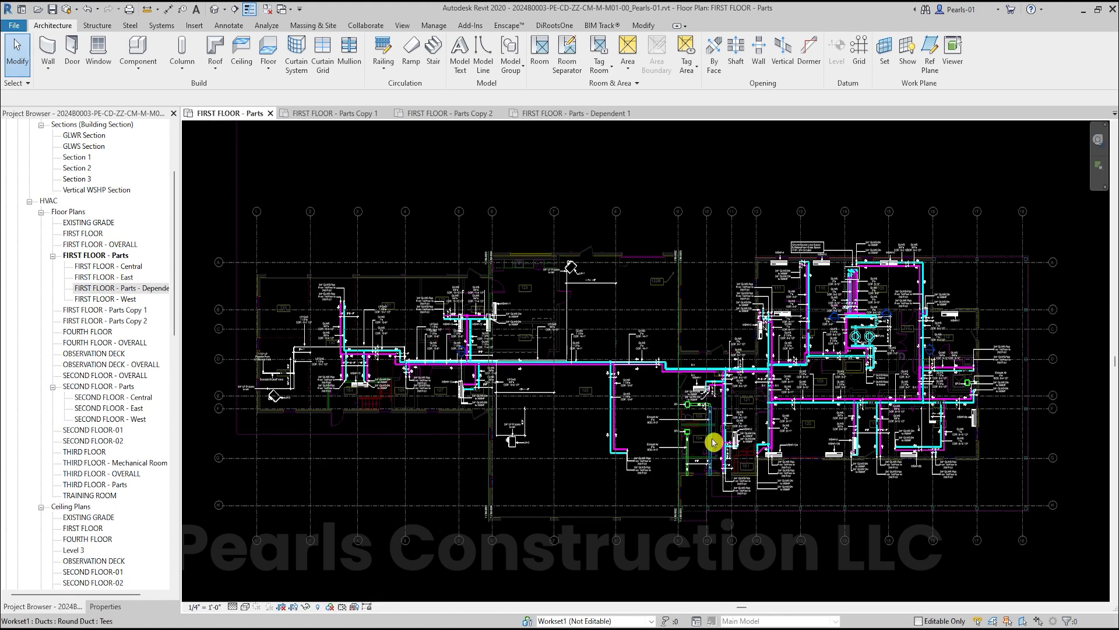
{"action": "left_click", "coordinate": [573, 113]}
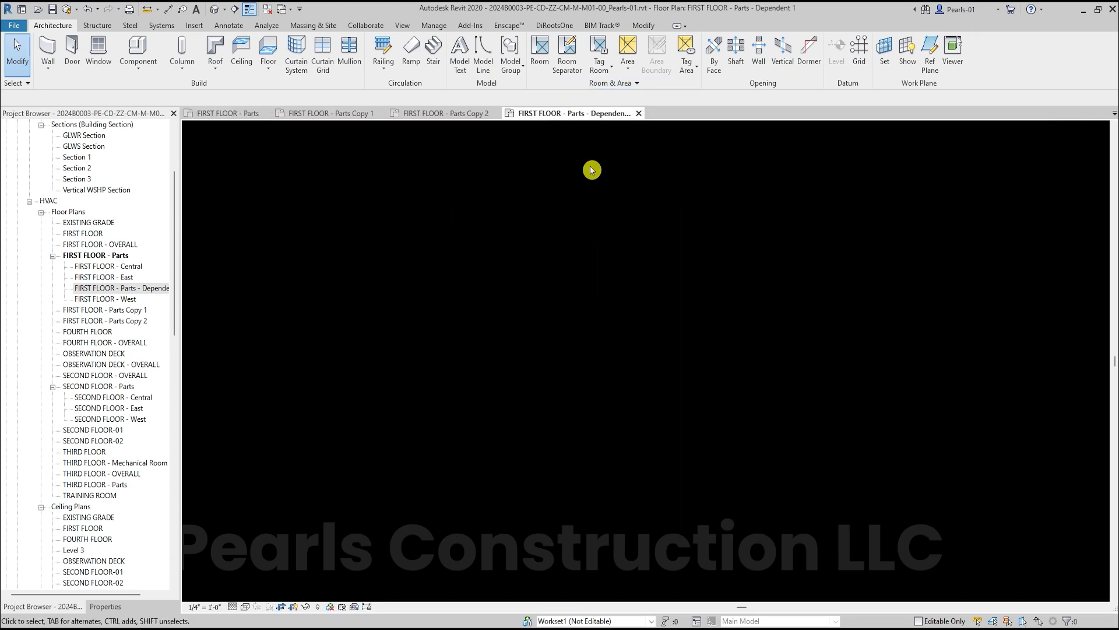